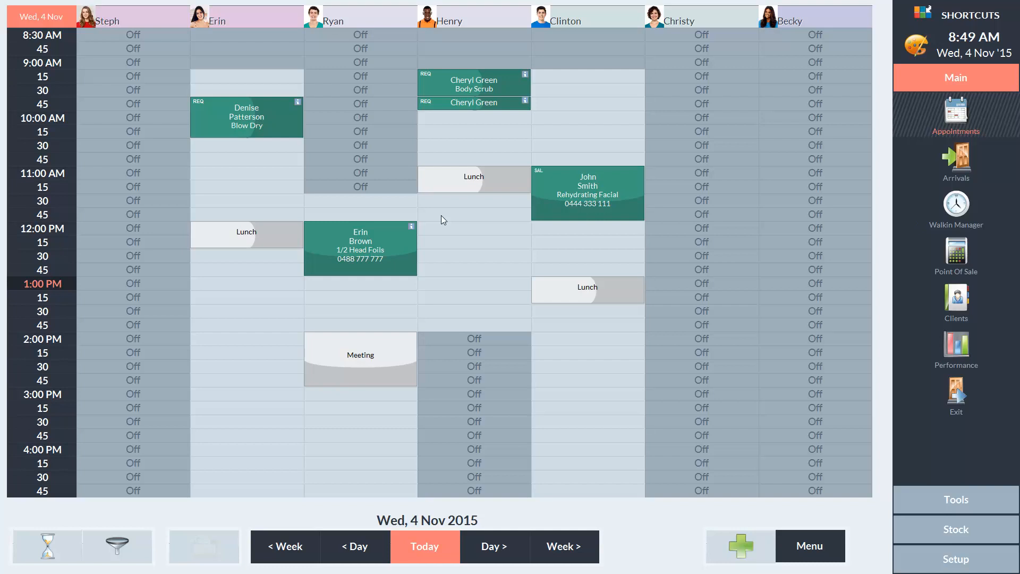
mouse_move(458, 227)
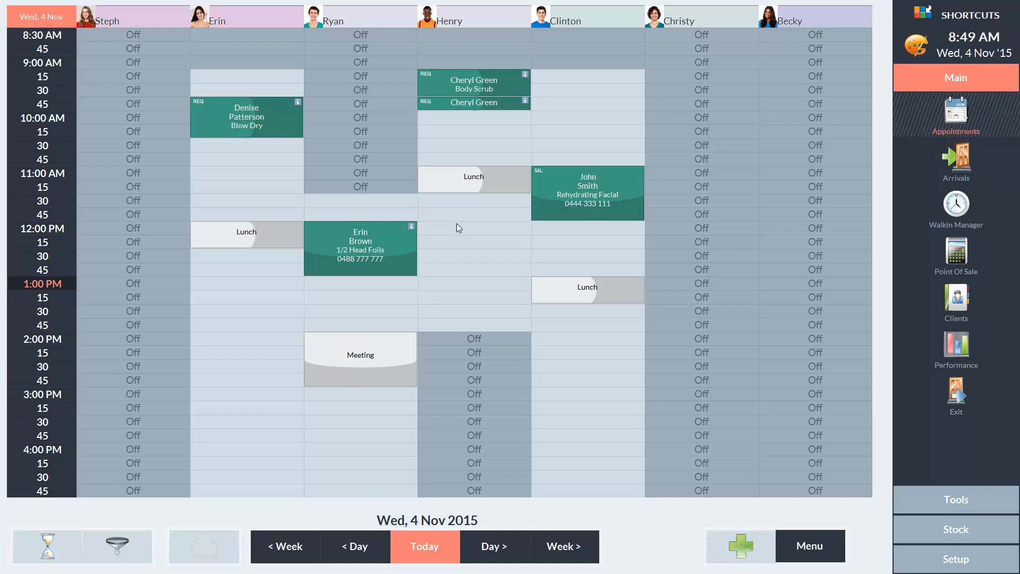
mouse_move(496, 521)
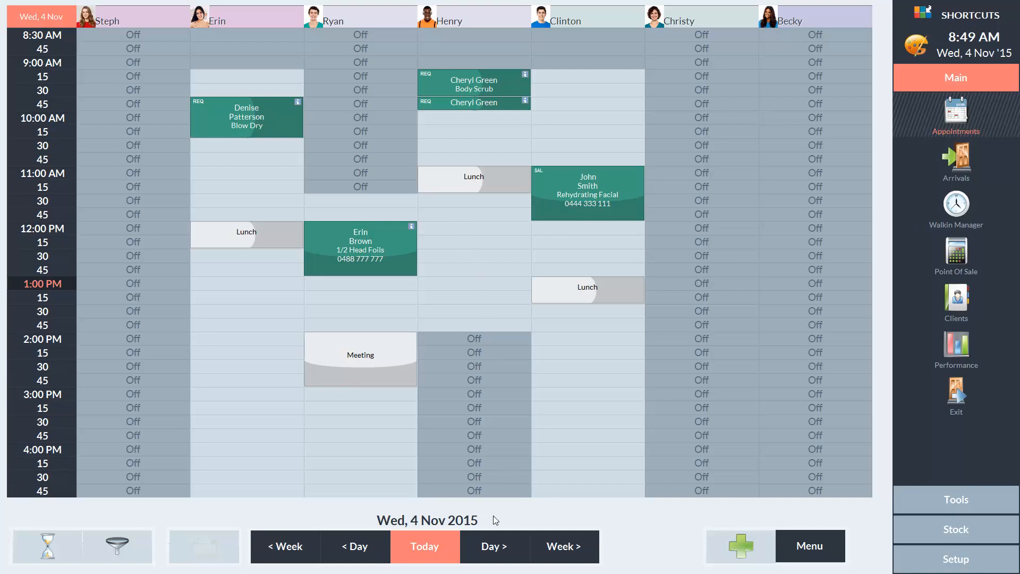
Step the appointment book ahead one week, then jump back to today
left_click(493, 547)
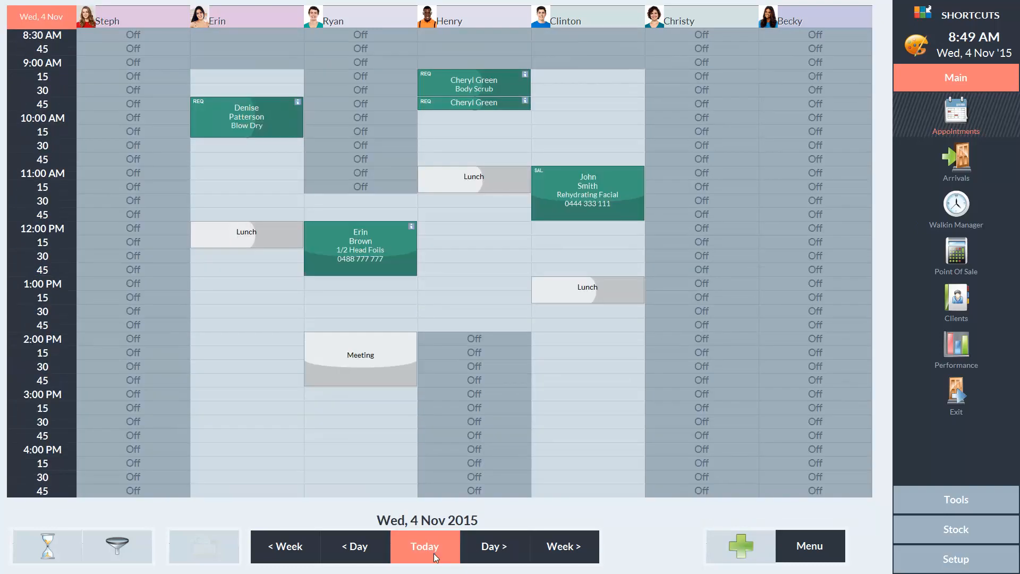
left_click(561, 546)
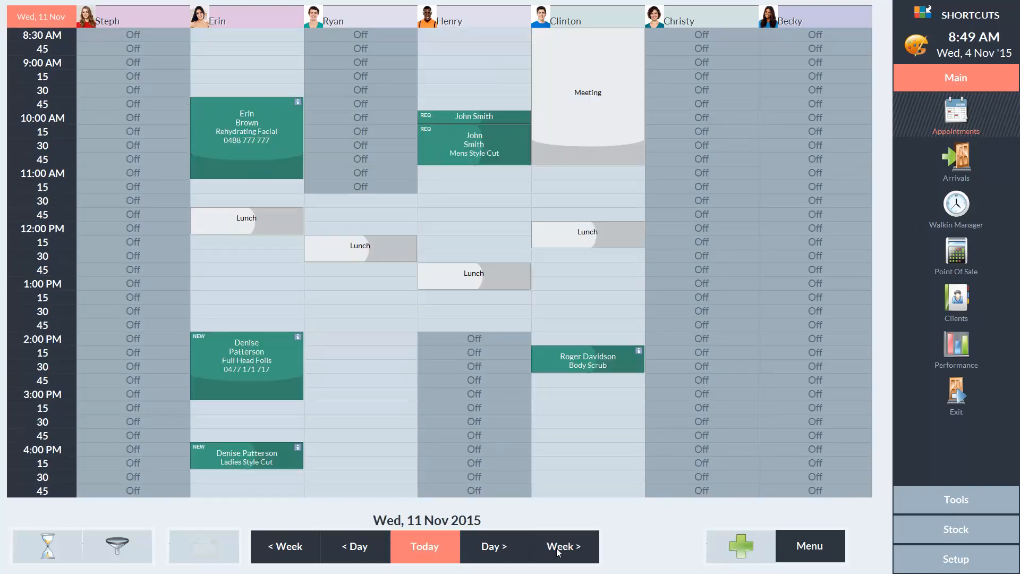
left_click(424, 546)
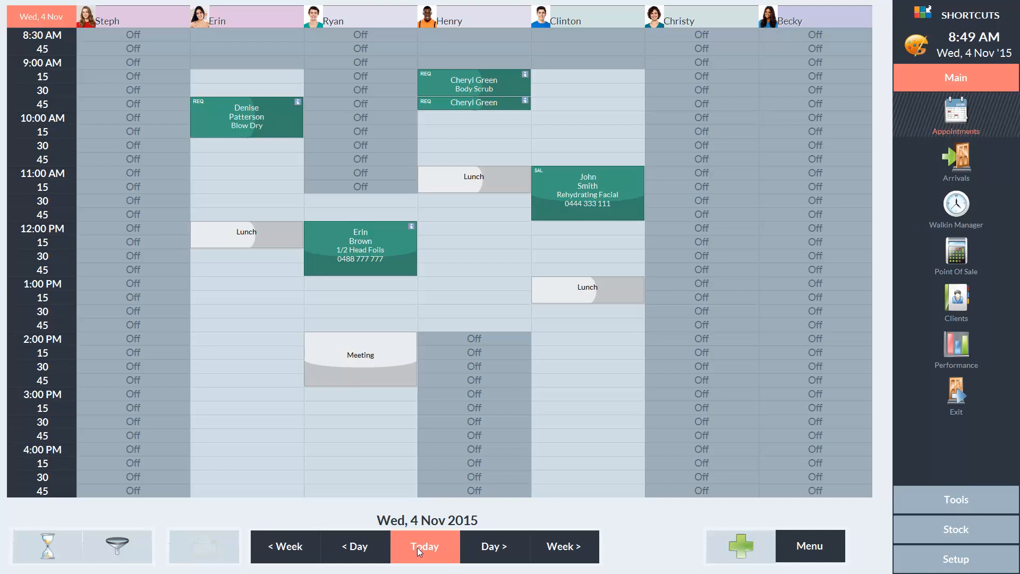
mouse_move(135, 391)
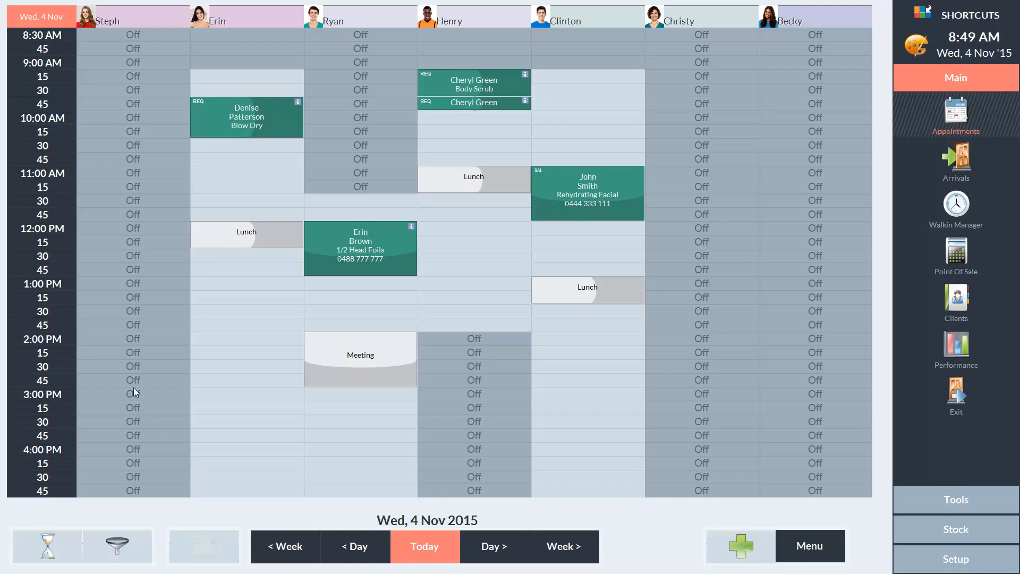
Dismiss the date picker and move the book forward a week to Wed 11 Nov 2015
left_click(42, 15)
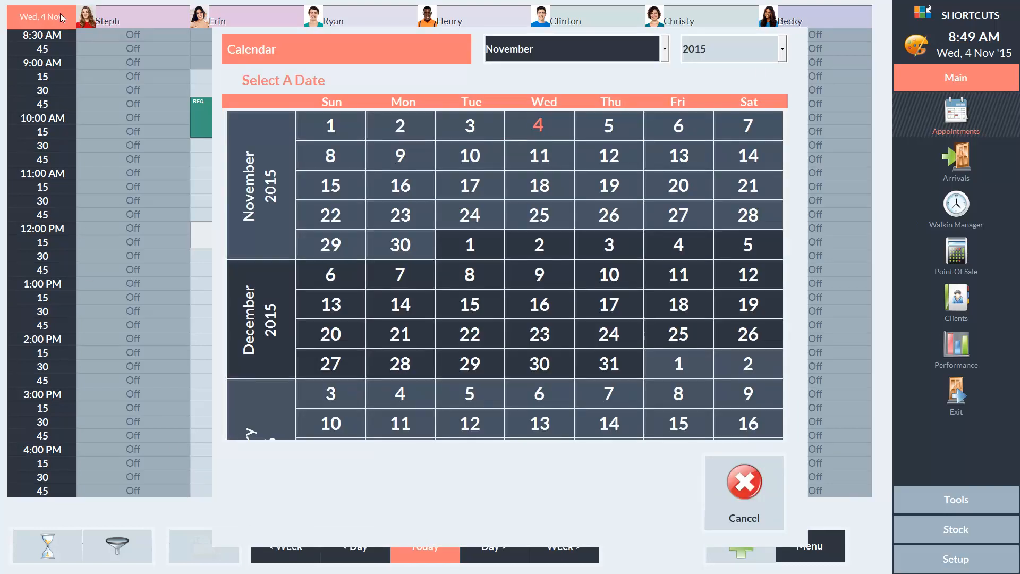
mouse_move(744, 485)
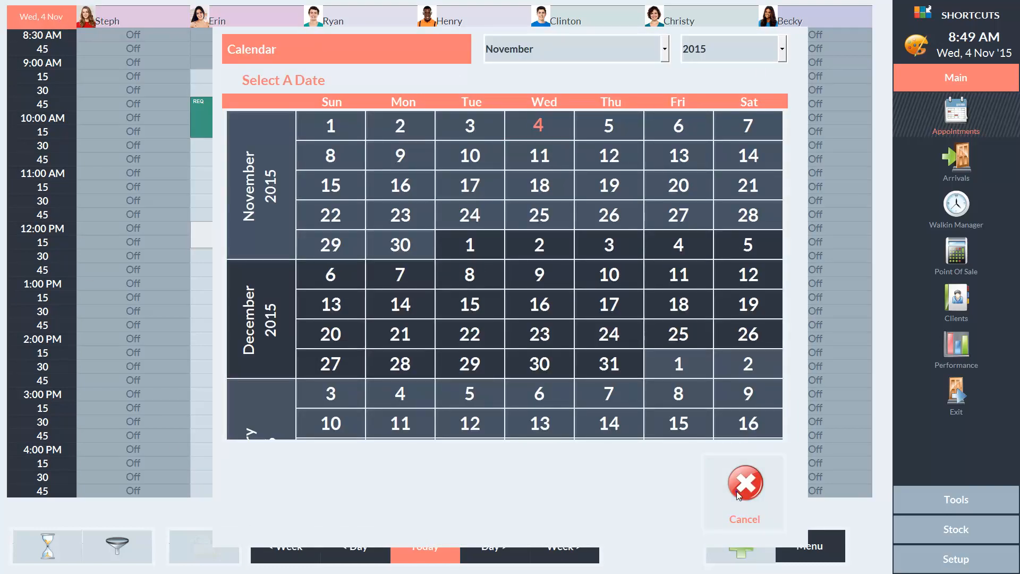
left_click(745, 484)
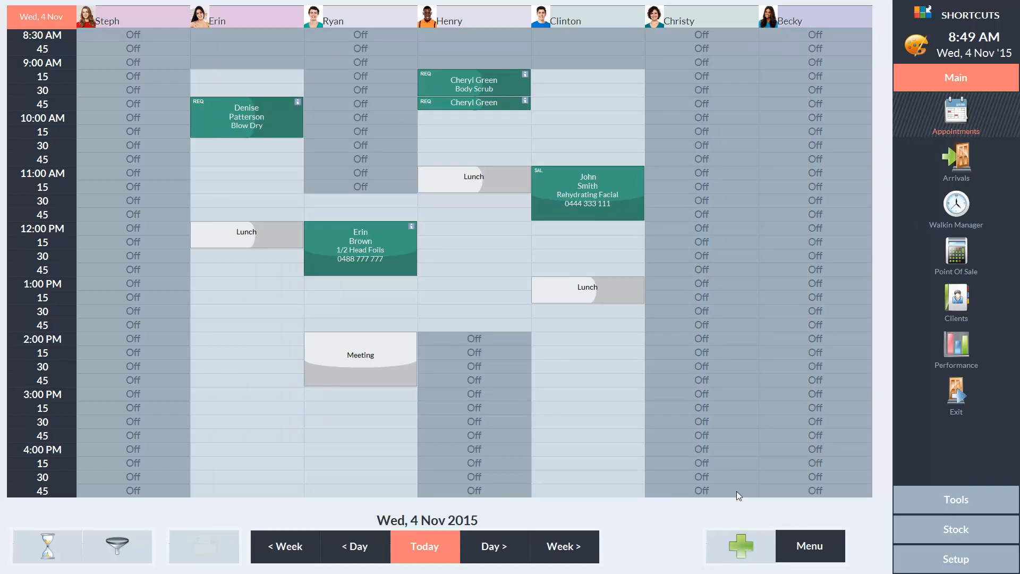
mouse_move(560, 540)
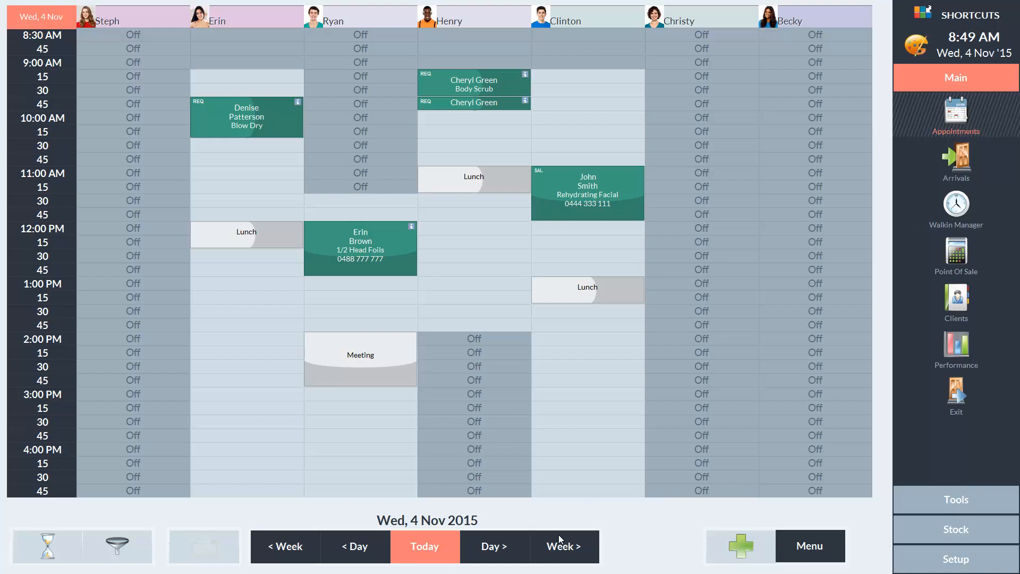
left_click(561, 546)
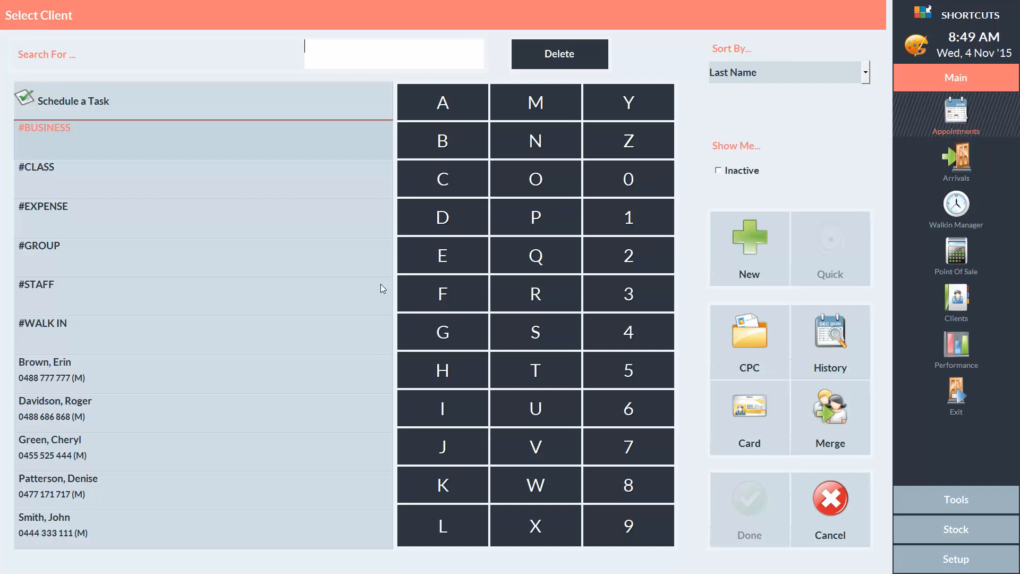
mouse_move(587, 277)
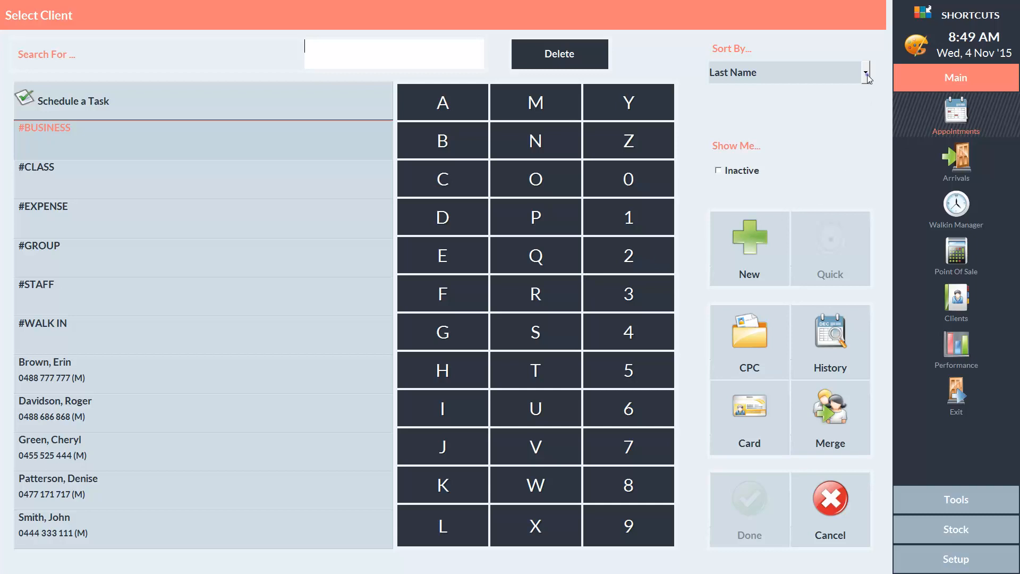
Start a new booking in an empty slot and enter GREEN as the client search term
left_click(866, 72)
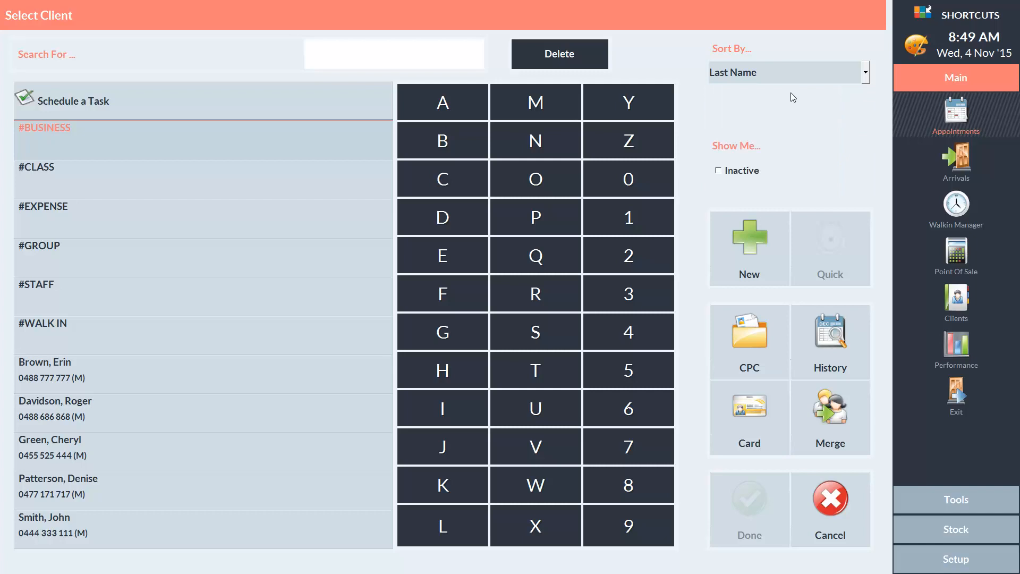
mouse_move(440, 85)
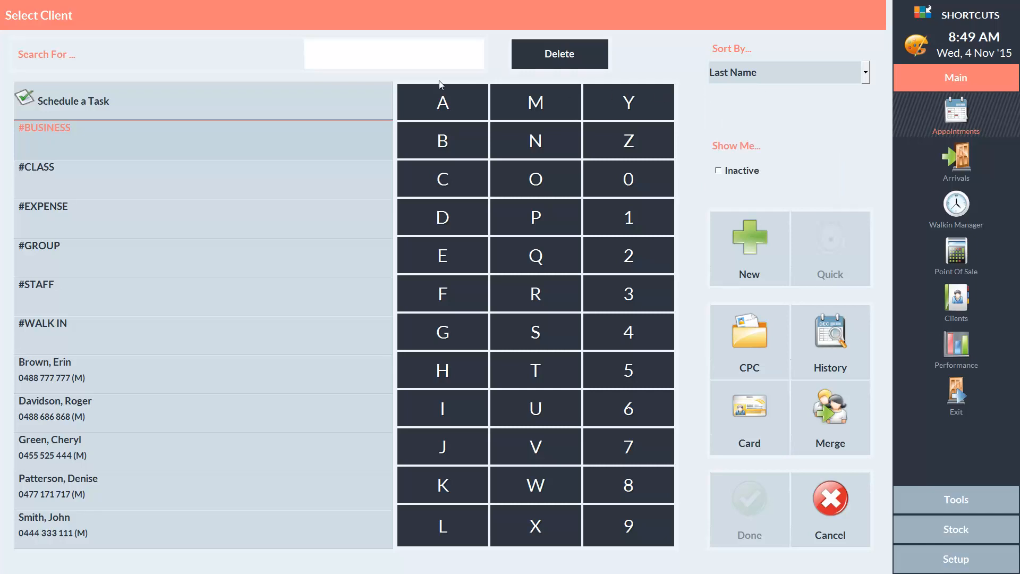
type("GREEN")
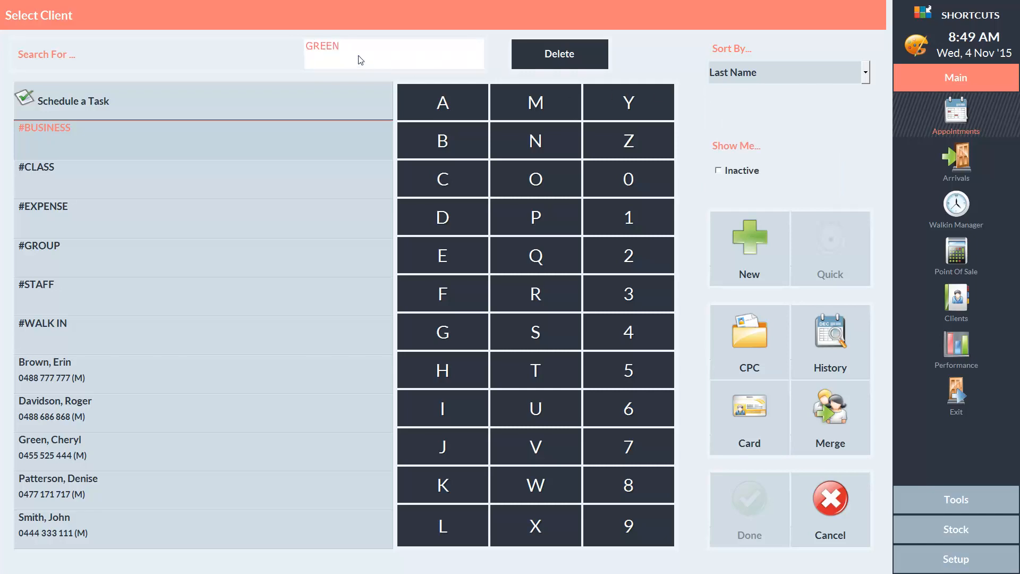
left_click(50, 448)
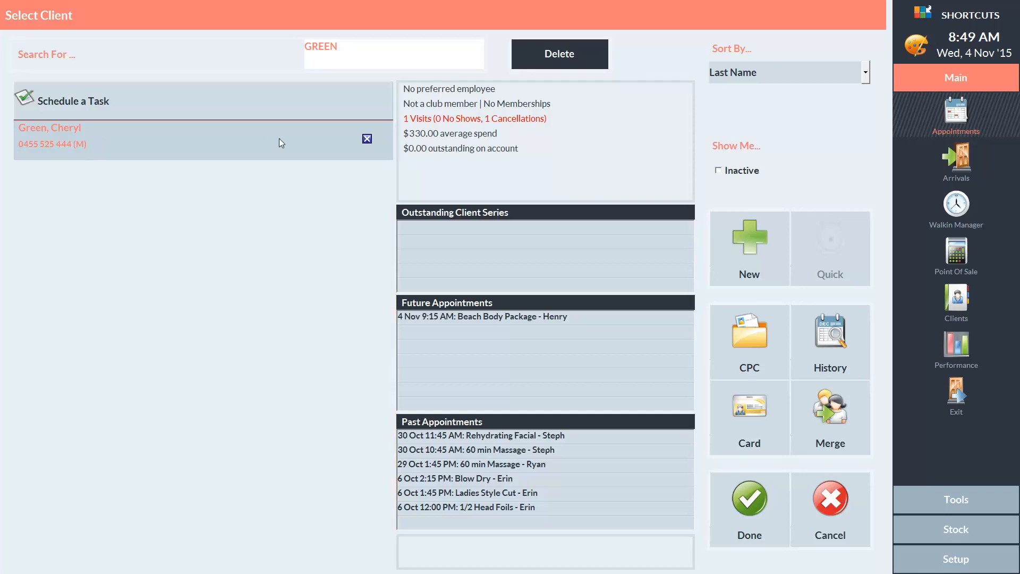
mouse_move(479, 141)
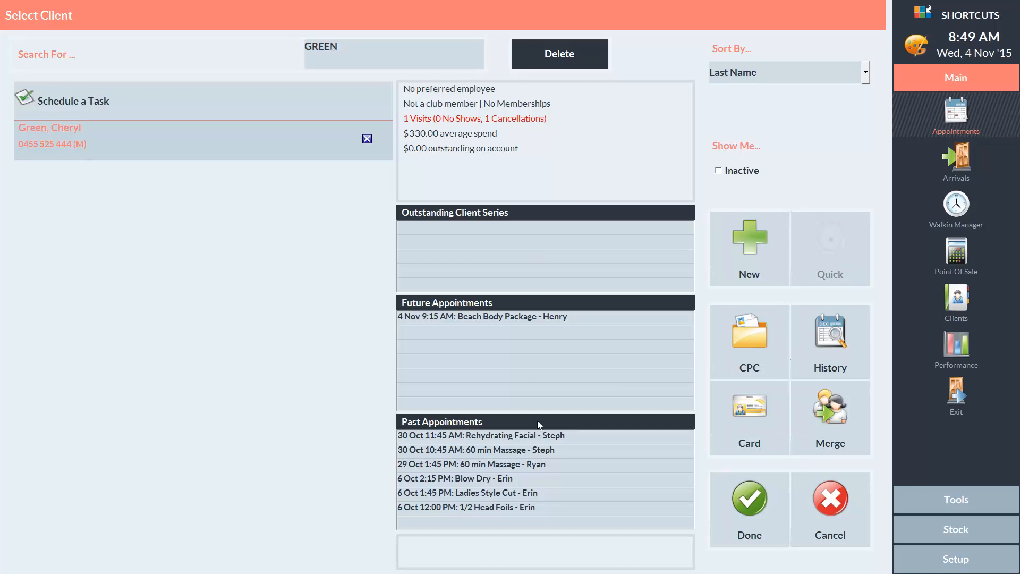
mouse_move(561, 306)
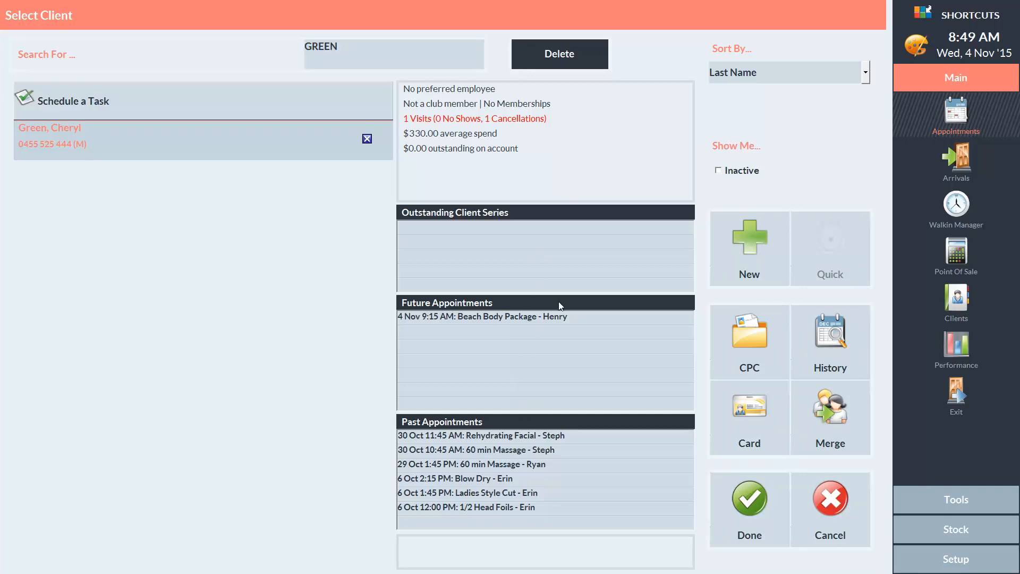
mouse_move(754, 468)
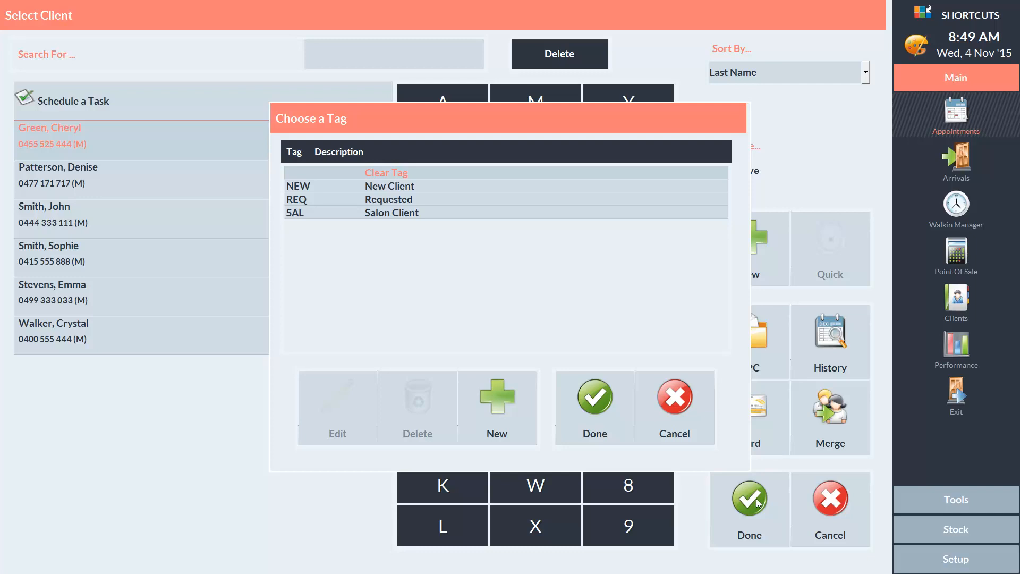
mouse_move(619, 486)
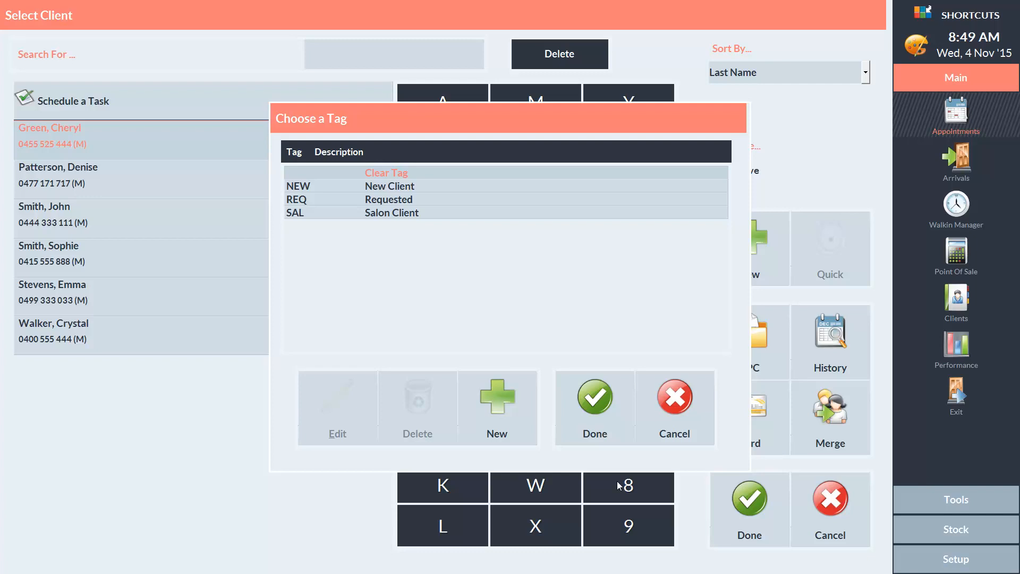
mouse_move(429, 205)
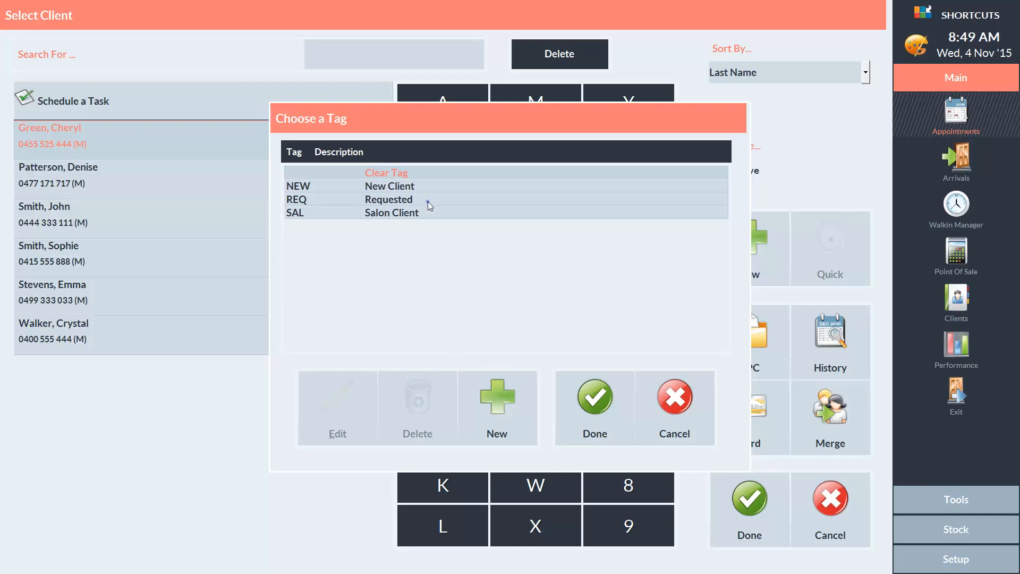
Tag the booking REQ Requested and continue to service selection with Ryan
left_click(389, 199)
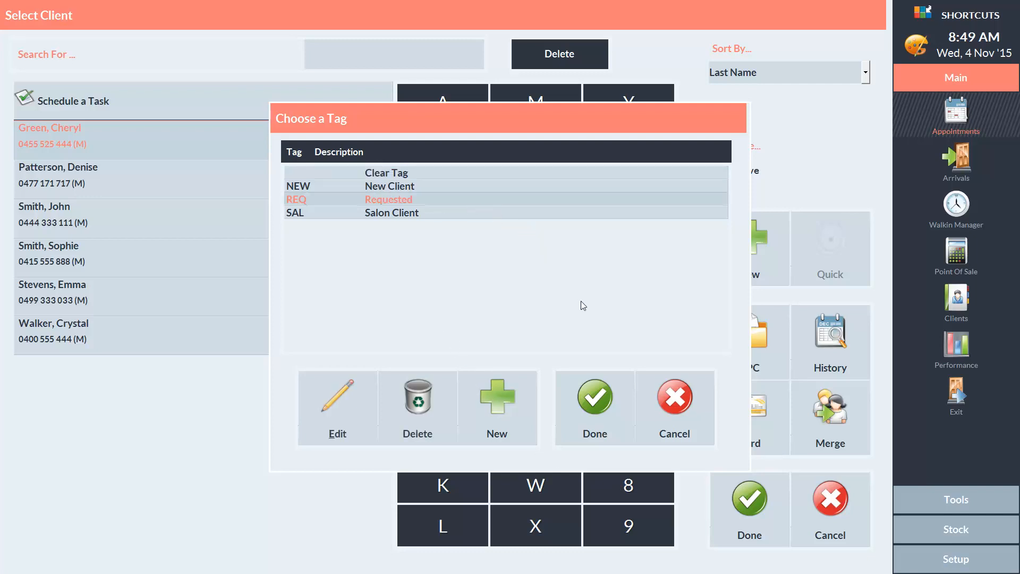
left_click(593, 397)
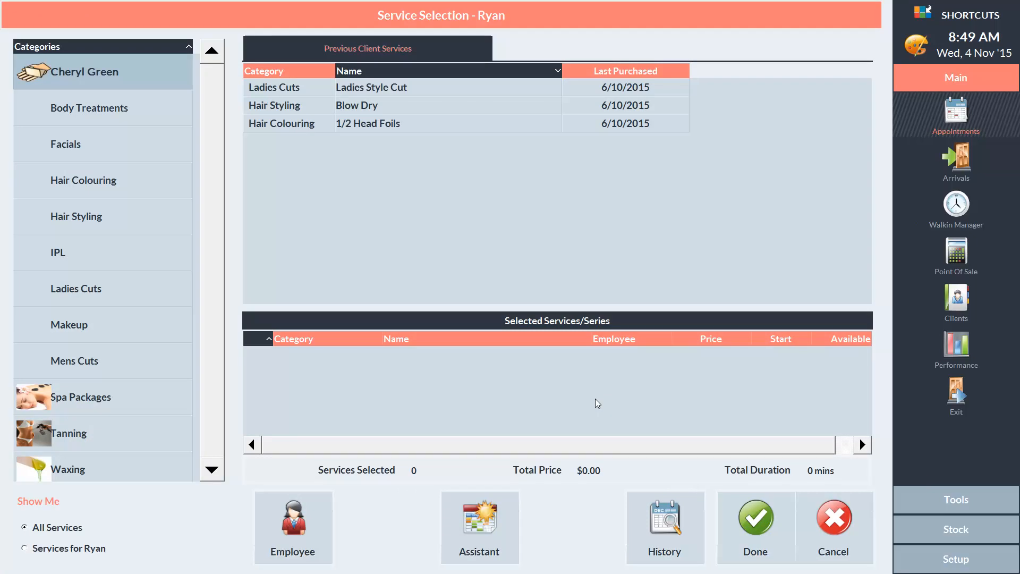
mouse_move(243, 316)
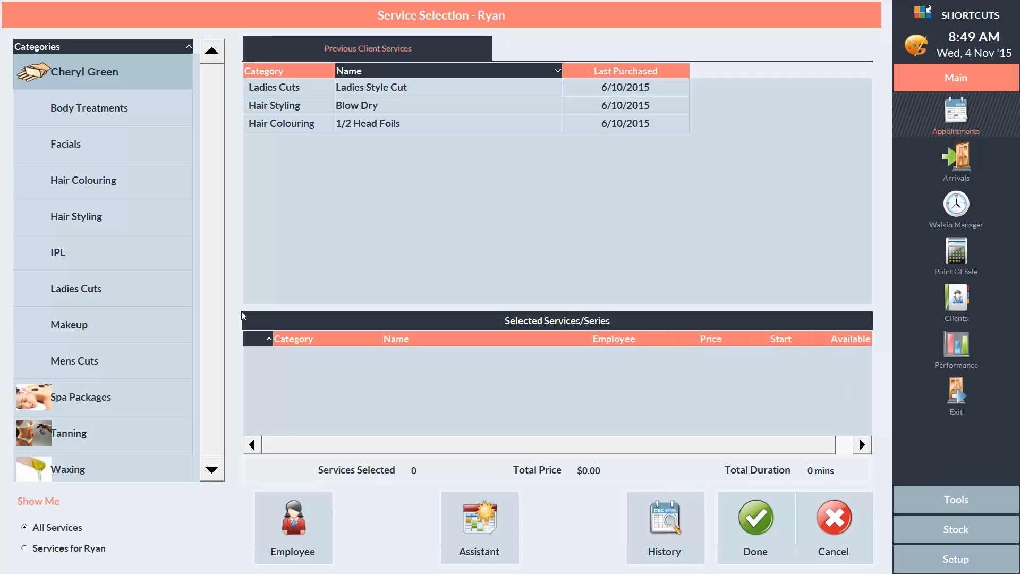
mouse_move(137, 80)
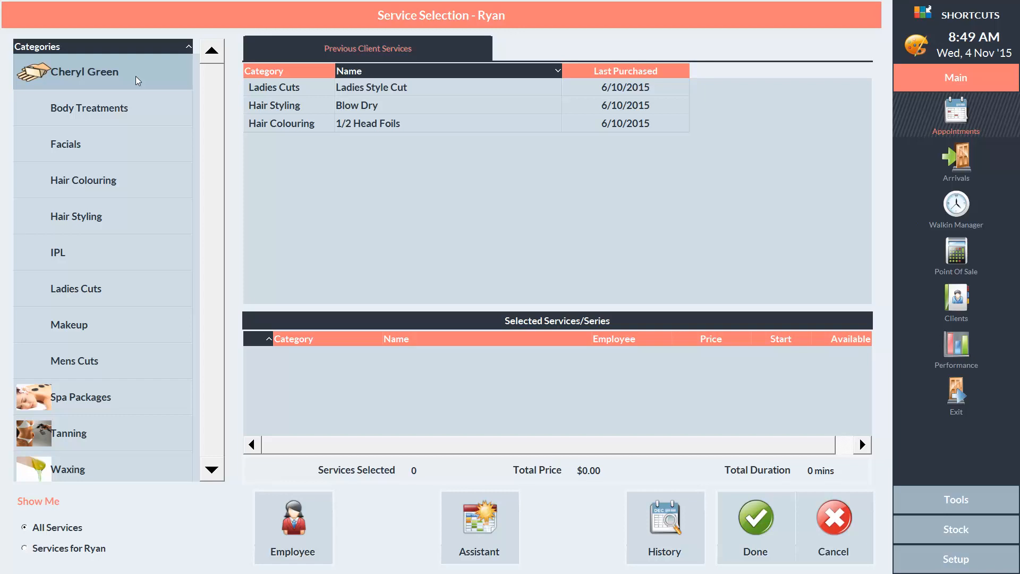
mouse_move(351, 94)
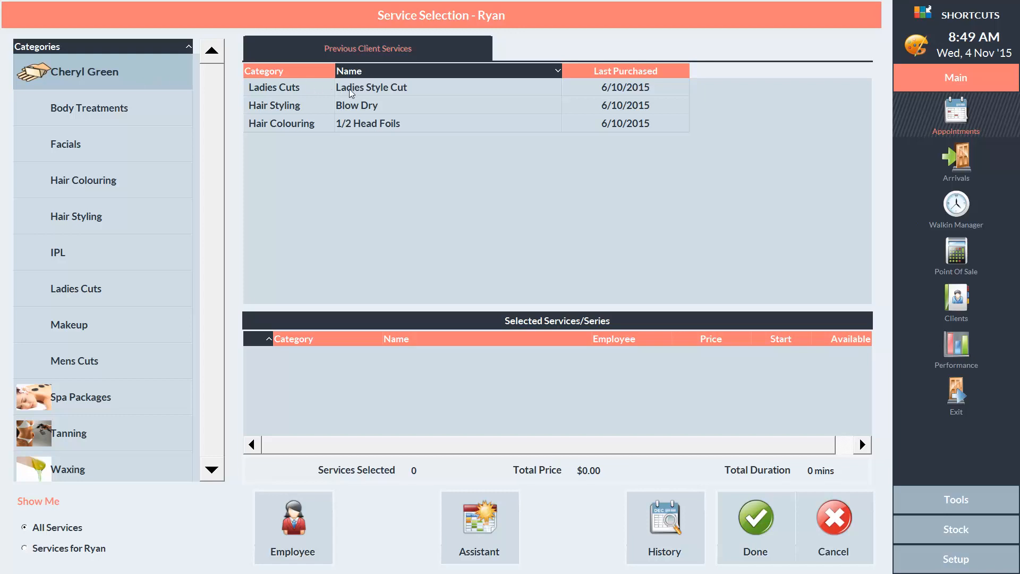
Add her past Blow Dry service and save the 1:00 PM appointment with Ryan
left_click(357, 105)
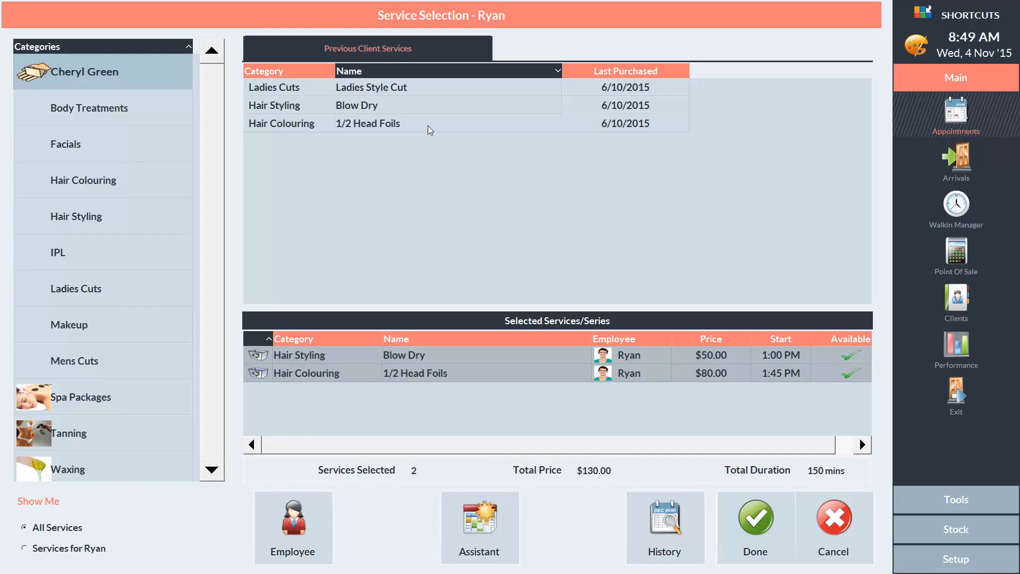
mouse_move(319, 173)
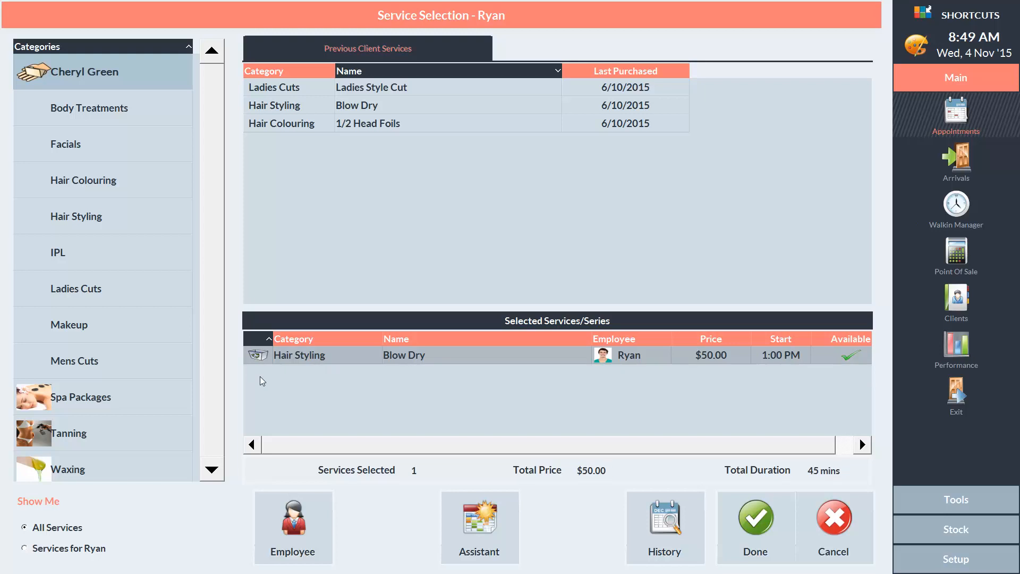
mouse_move(767, 486)
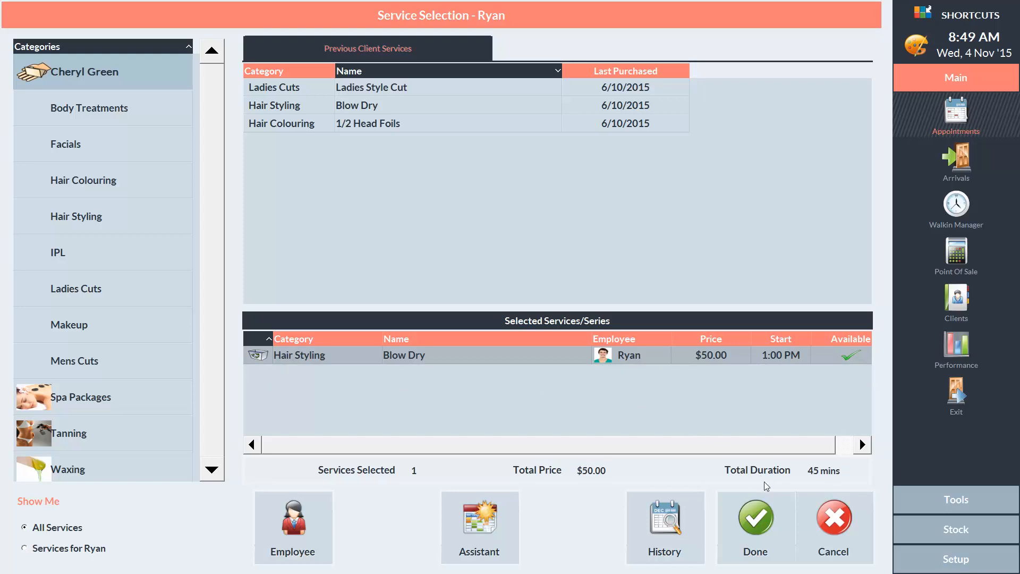
left_click(755, 518)
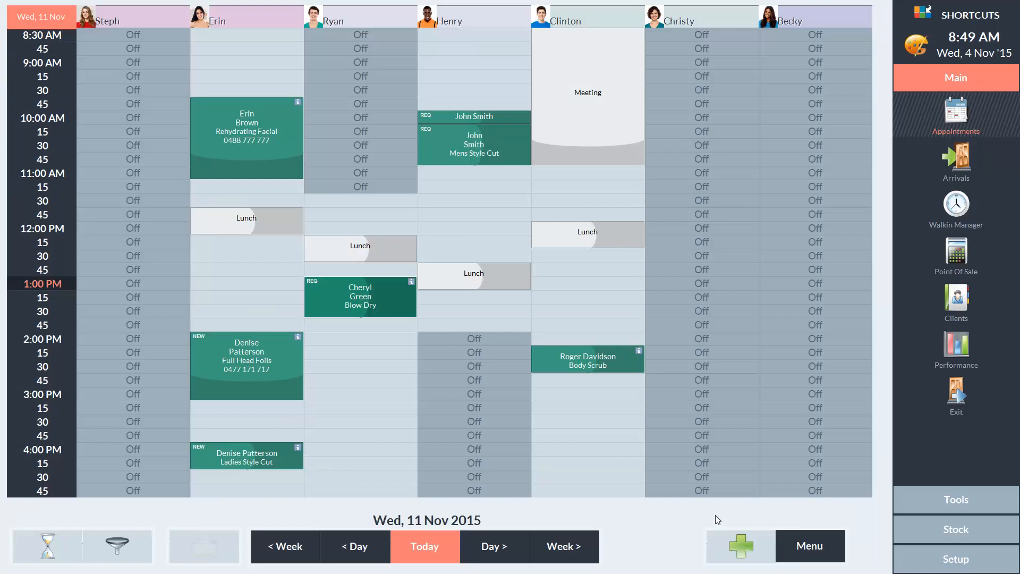
mouse_move(403, 353)
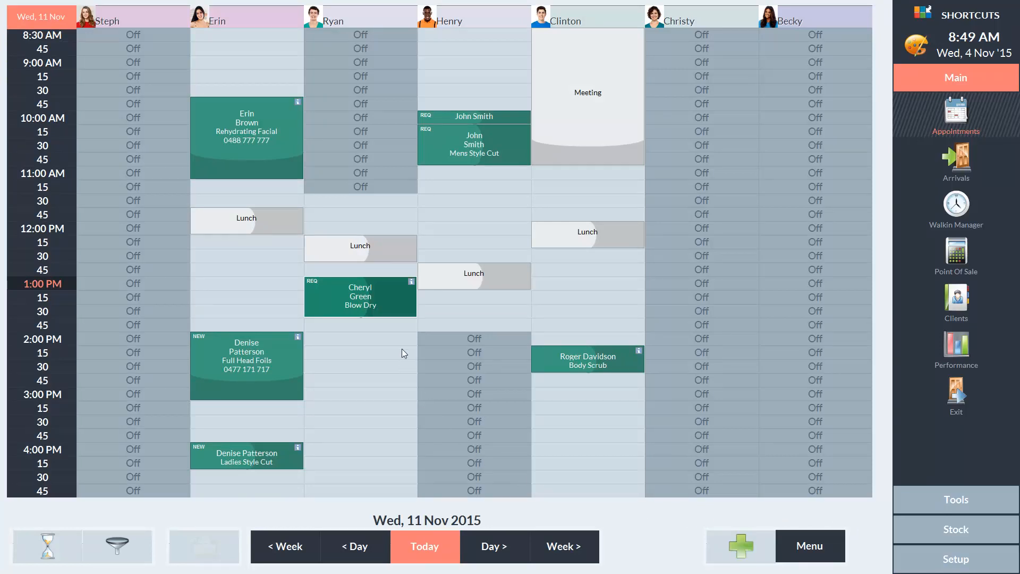